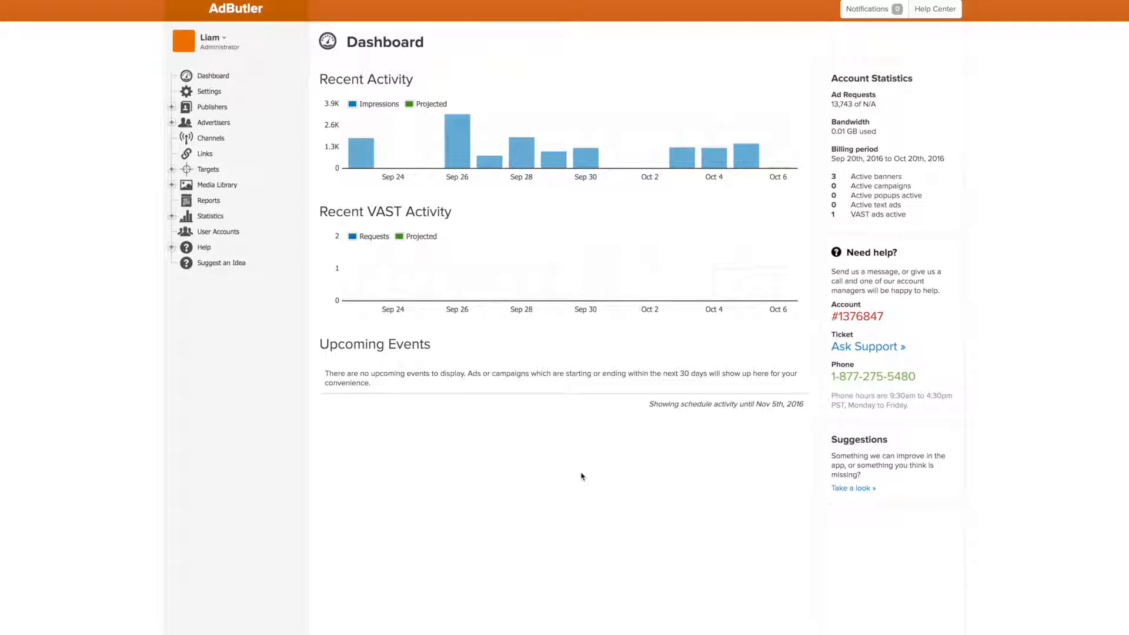
{"action": "mouse_move", "coordinate": [524, 496]}
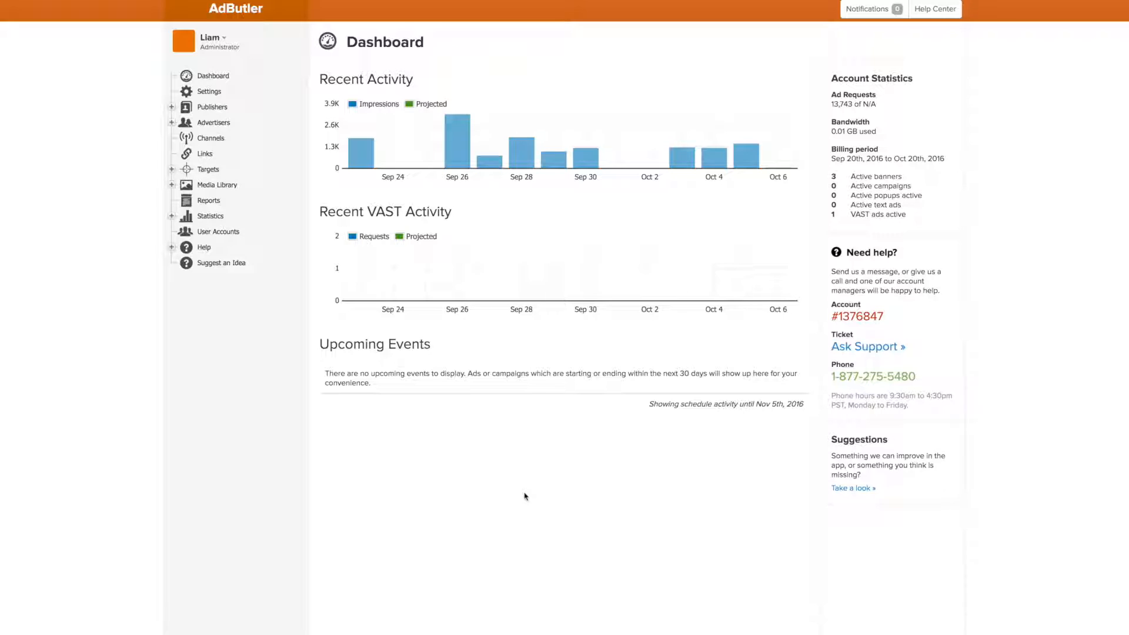
{"action": "mouse_move", "coordinate": [216, 427]}
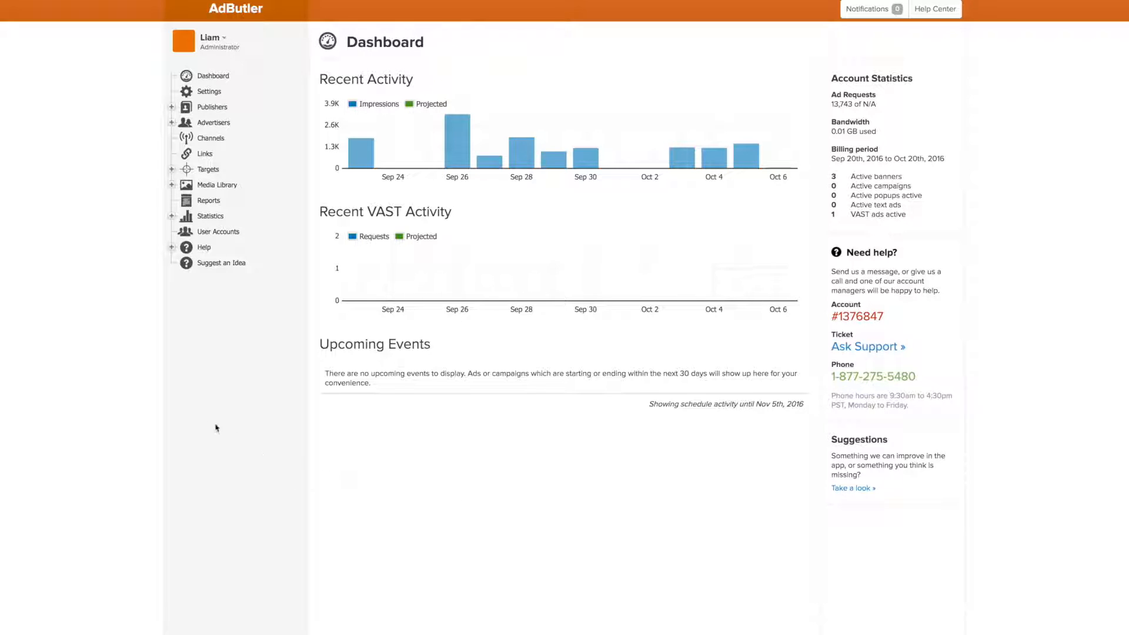
Step: Expand Statistics in the sidebar to list its publisher, advertiser and VAST report pages
{"action": "left_click", "coordinate": [210, 215]}
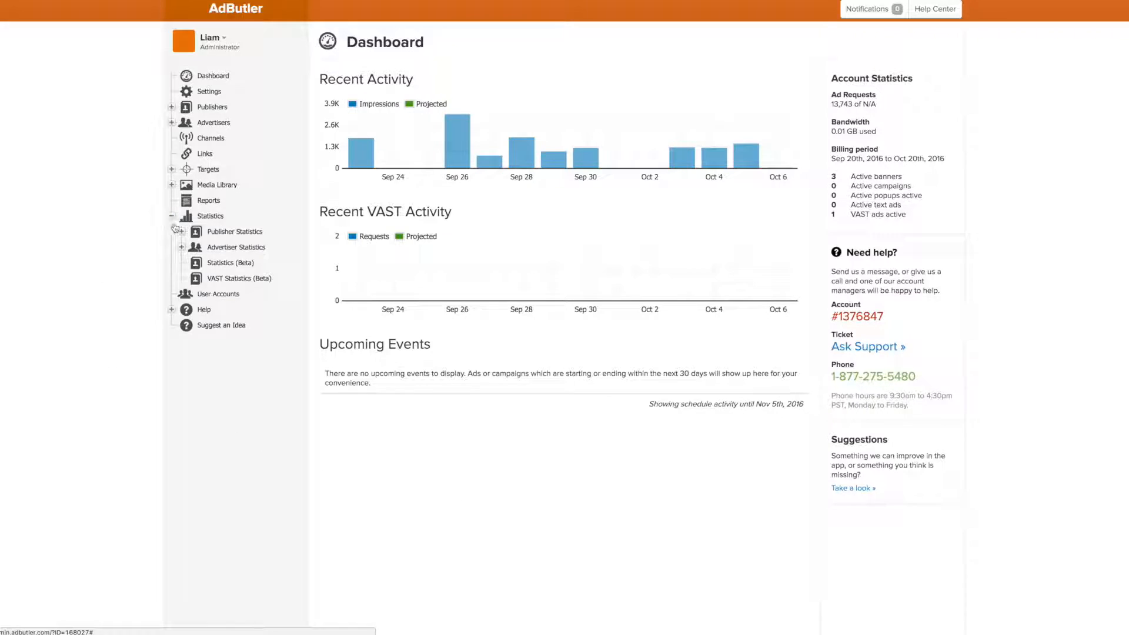
Step: Open Statistics (Beta) and preview the Save Settings and CSV Download options
{"action": "left_click", "coordinate": [232, 262]}
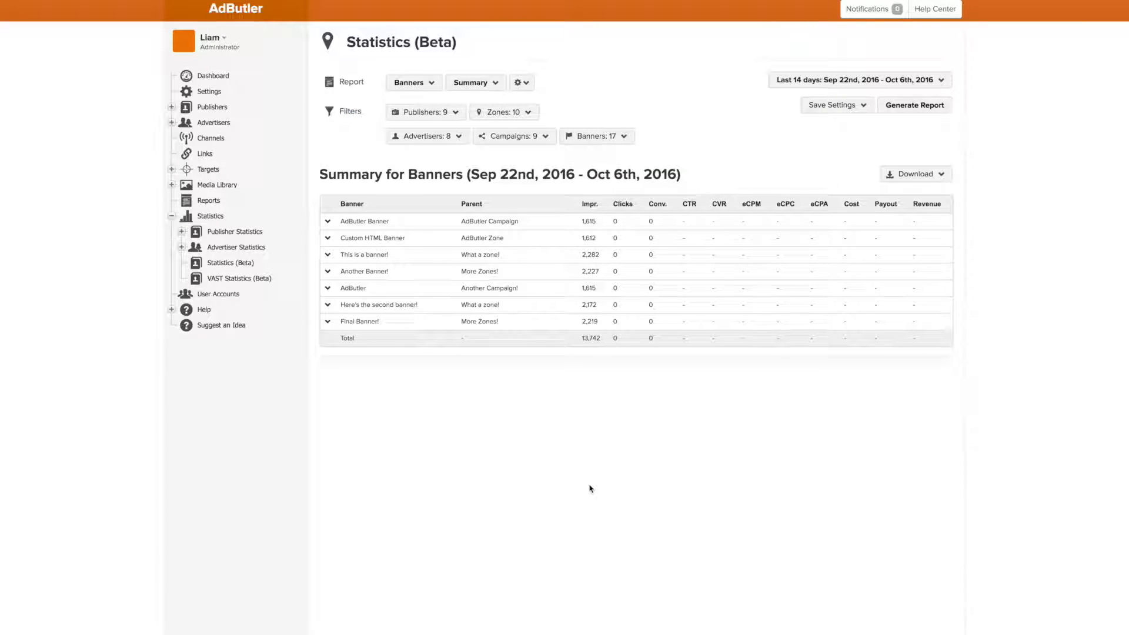
{"action": "left_click", "coordinate": [833, 105]}
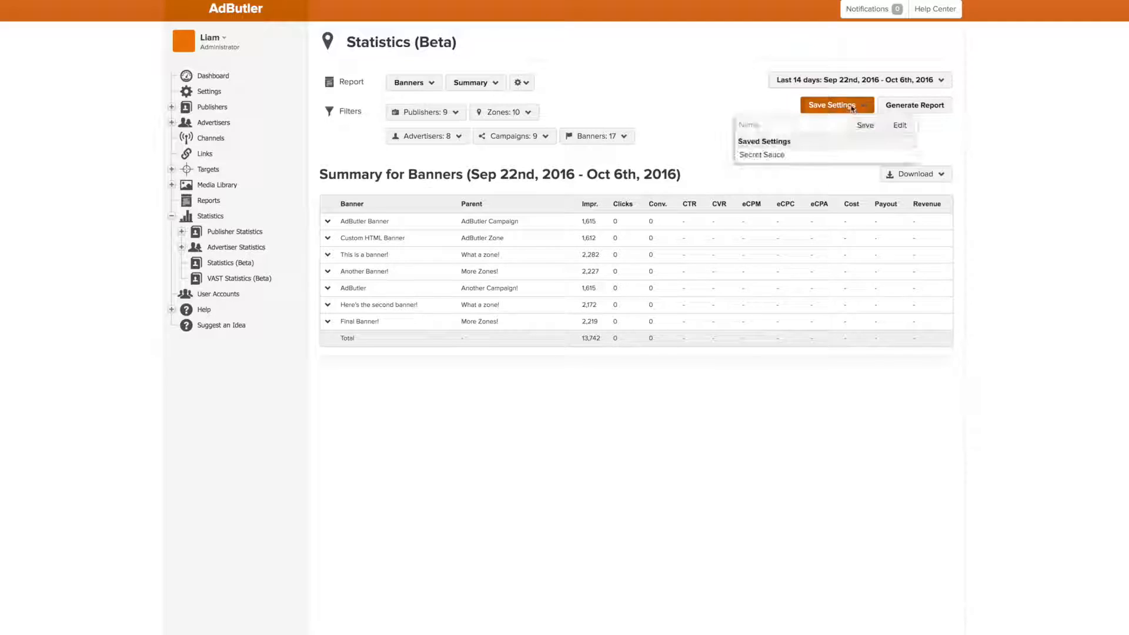
{"action": "left_click", "coordinate": [914, 174]}
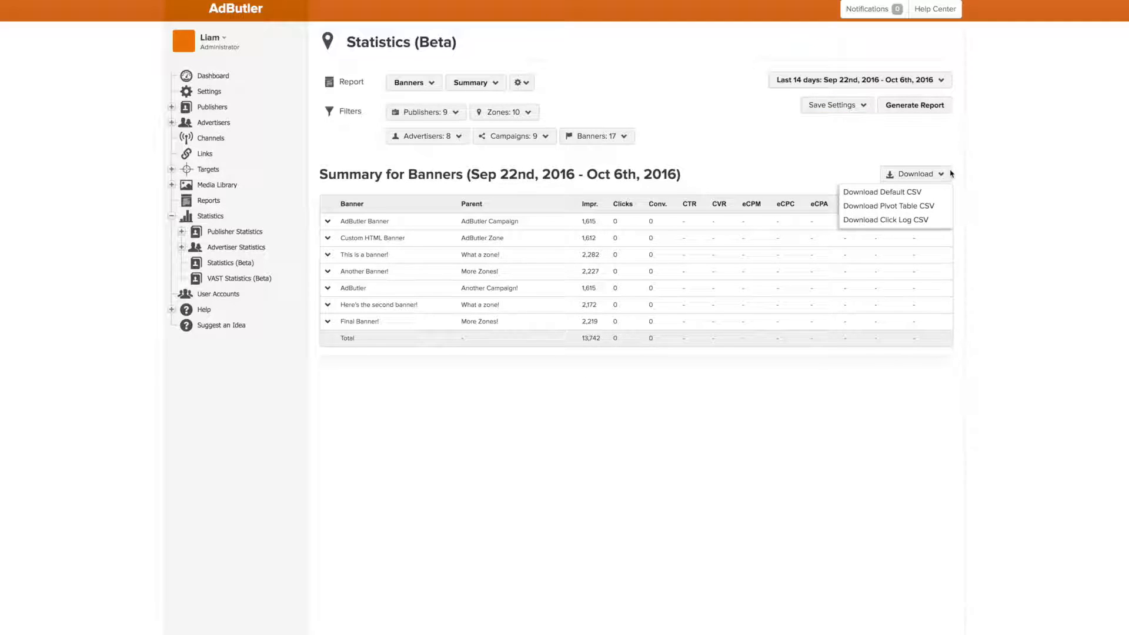
{"action": "mouse_move", "coordinate": [897, 142]}
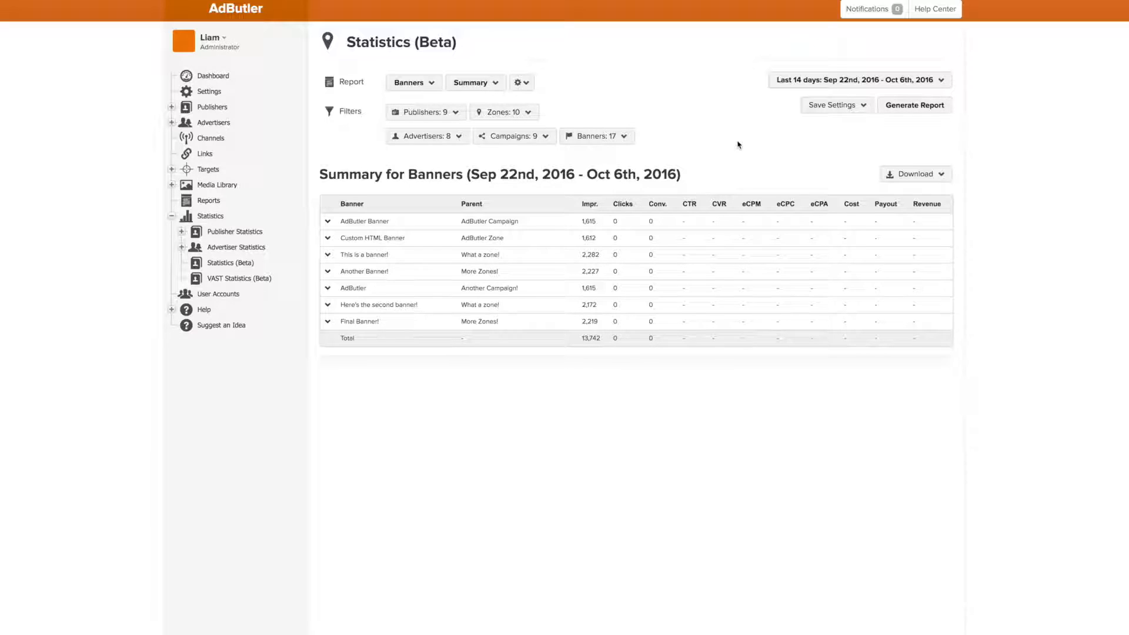
{"action": "mouse_move", "coordinate": [728, 147]}
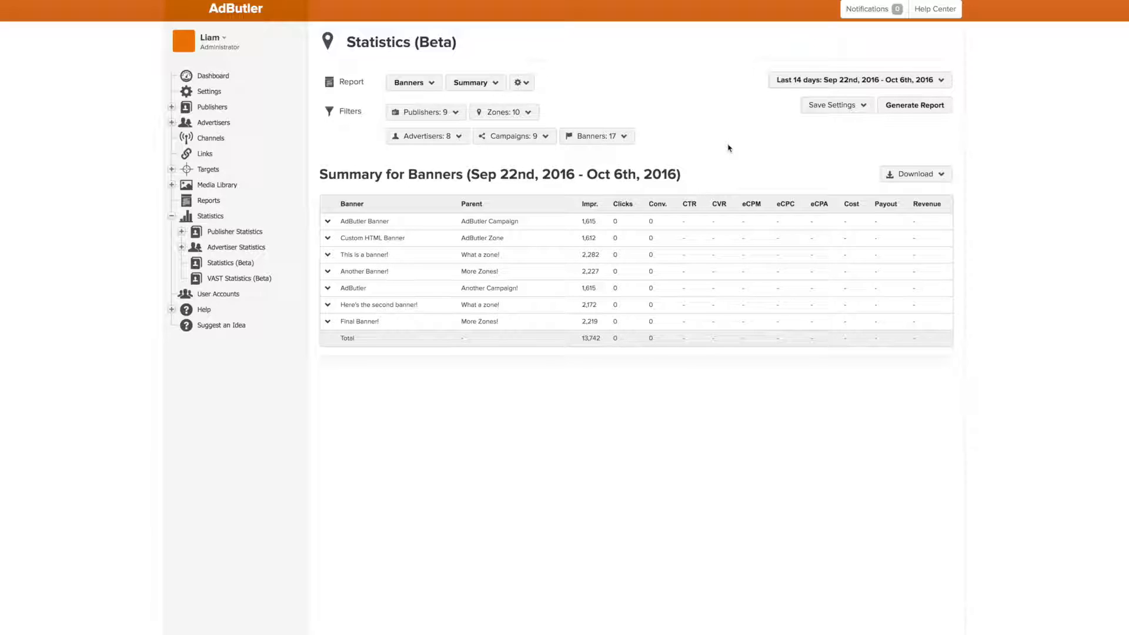
{"action": "mouse_move", "coordinate": [317, 252]}
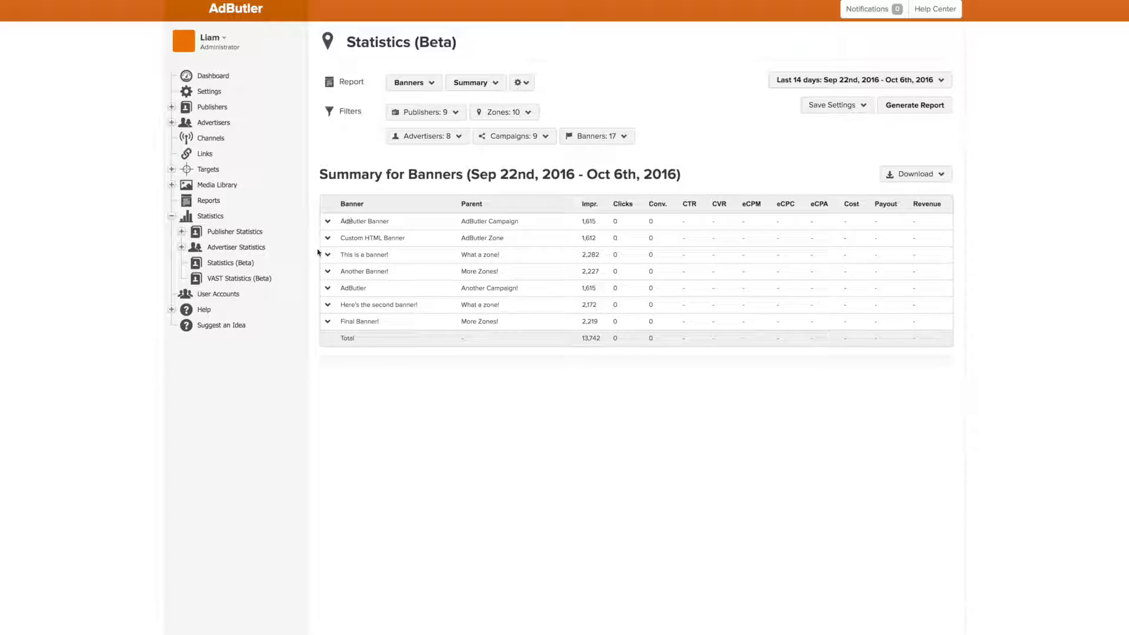
{"action": "mouse_move", "coordinate": [815, 484]}
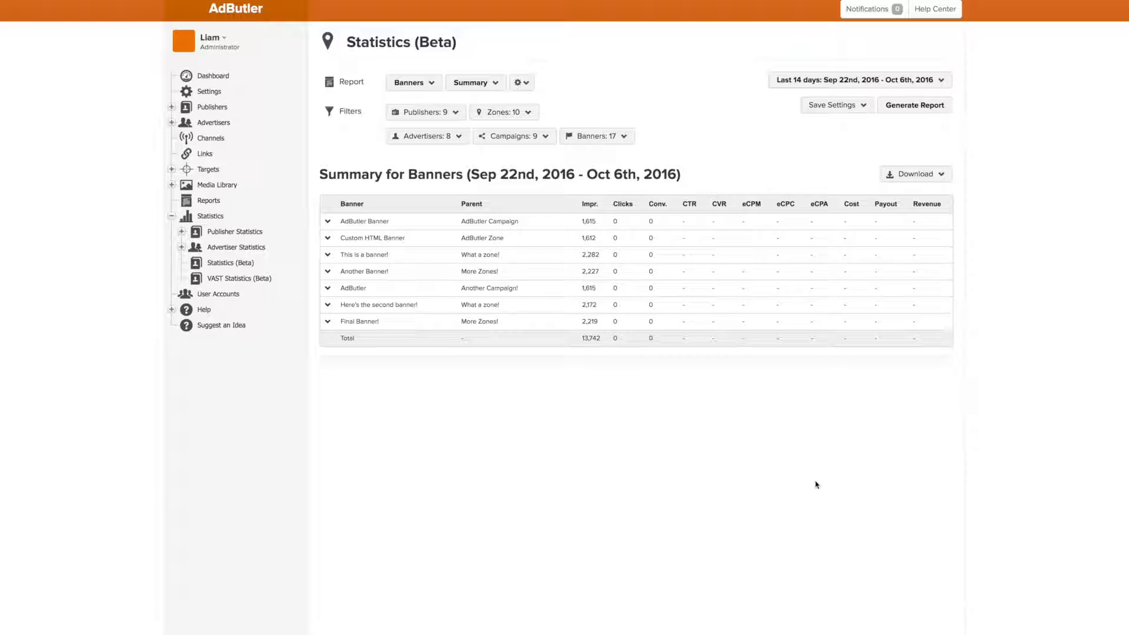
{"action": "mouse_move", "coordinate": [769, 475]}
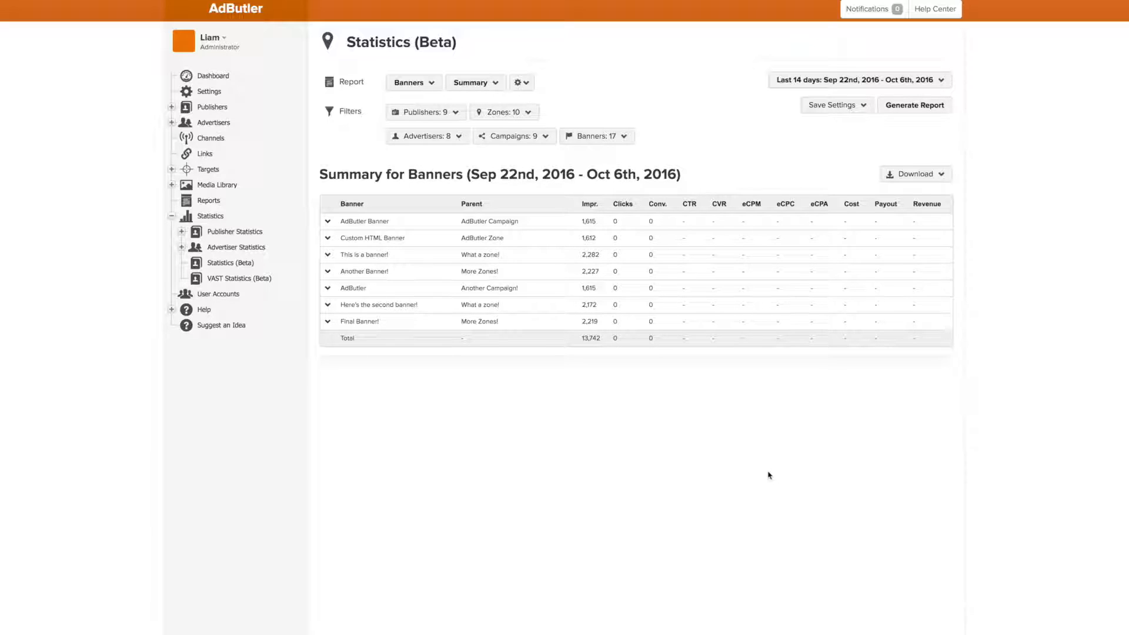
{"action": "mouse_move", "coordinate": [650, 452]}
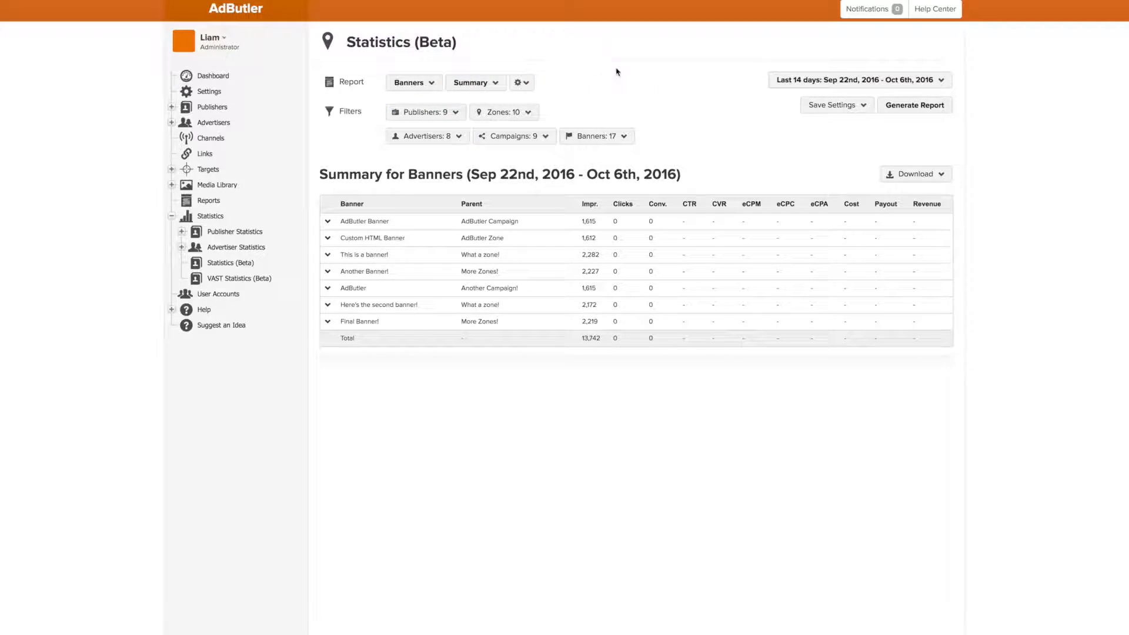
{"action": "mouse_move", "coordinate": [496, 151]}
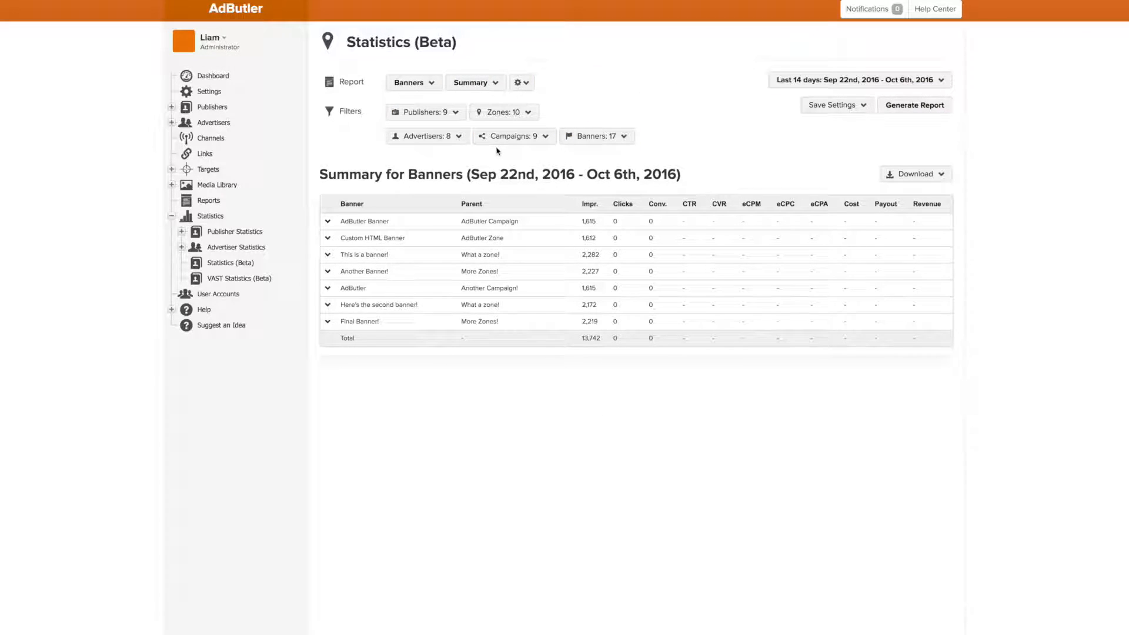
Step: Save the banner summary report settings under the name 'Secret Sauce' and confirm it's listed
{"action": "left_click", "coordinate": [833, 105]}
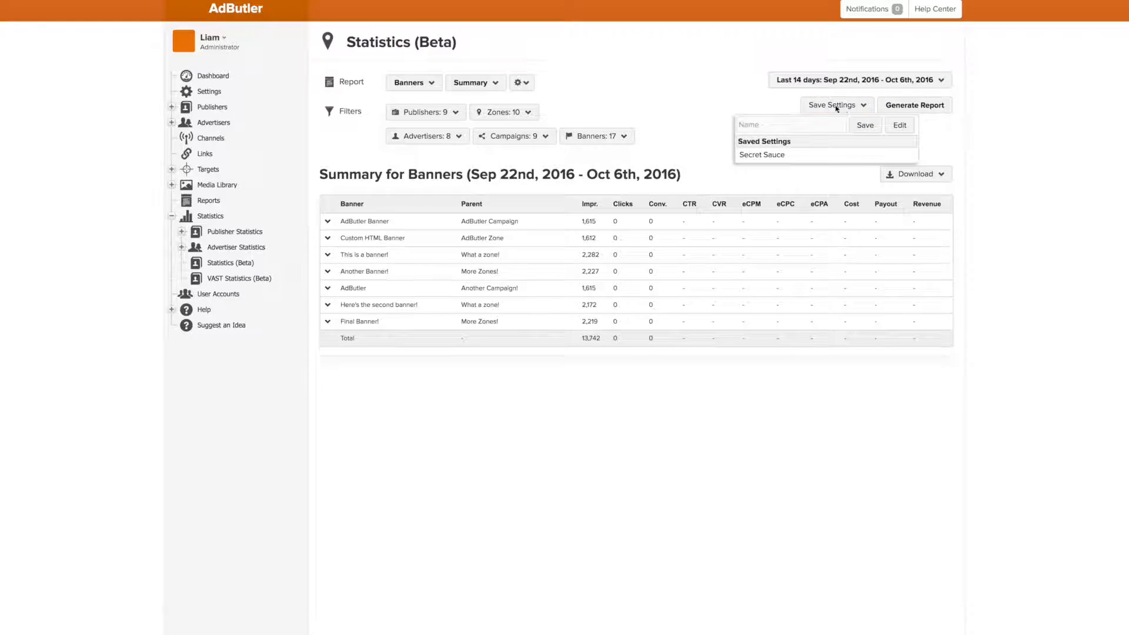
{"action": "type", "text": "Secr"}
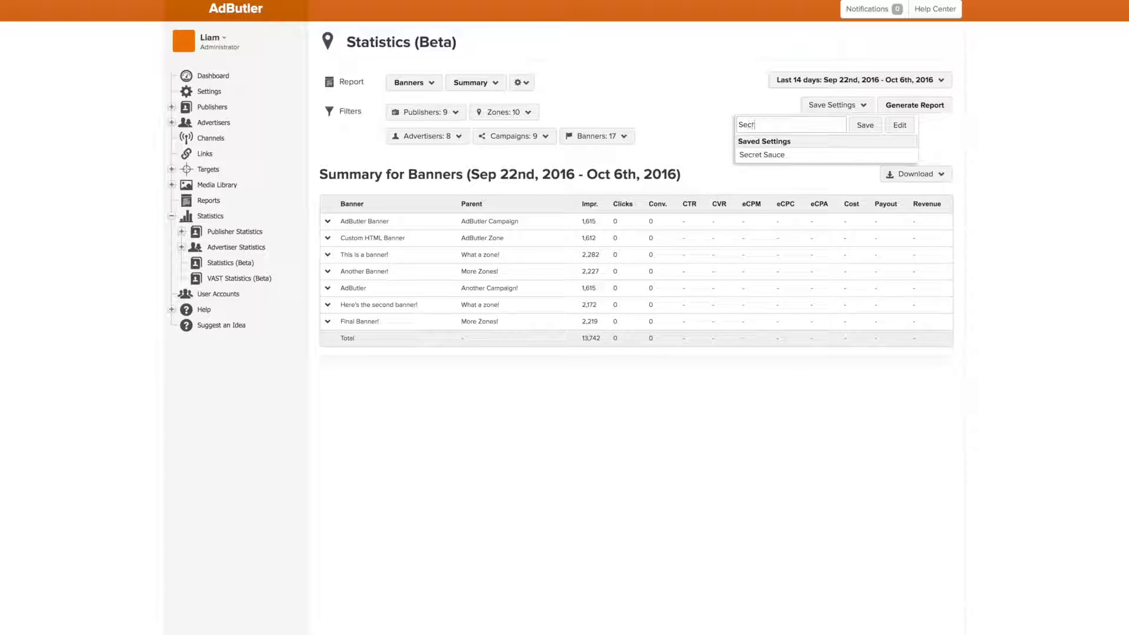
{"action": "left_click", "coordinate": [763, 154]}
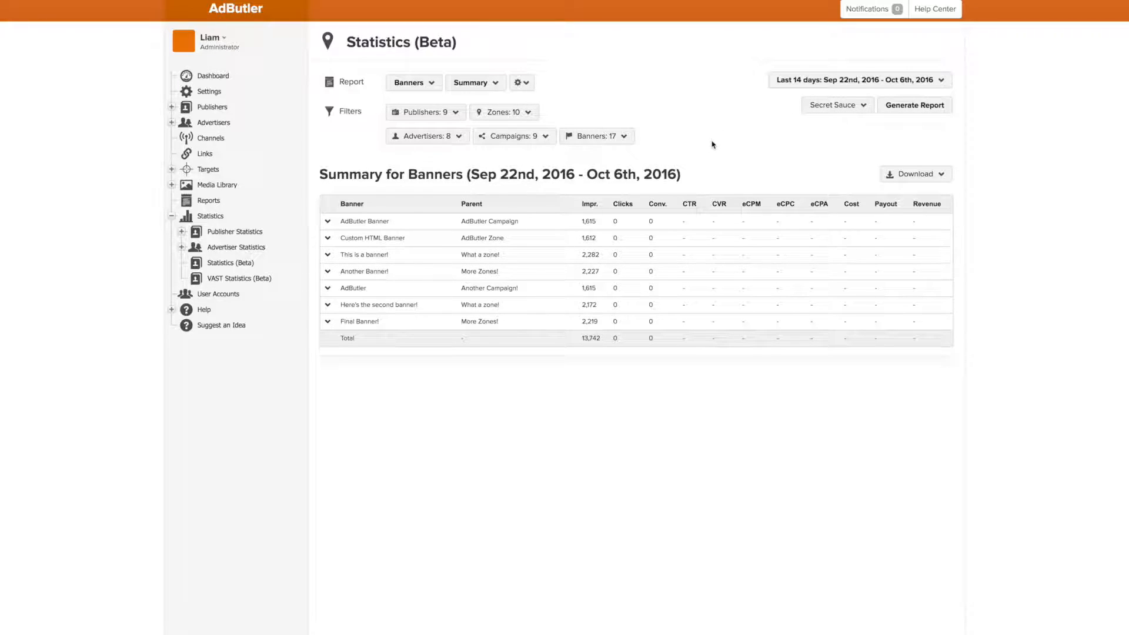
{"action": "left_click", "coordinate": [835, 105]}
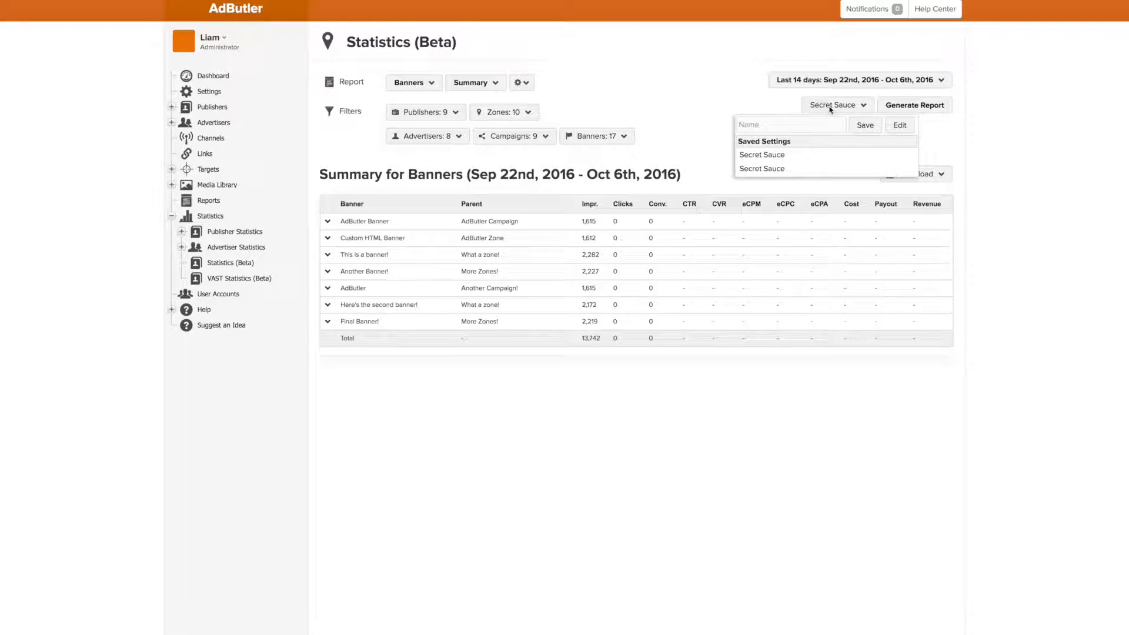
{"action": "left_click", "coordinate": [837, 105]}
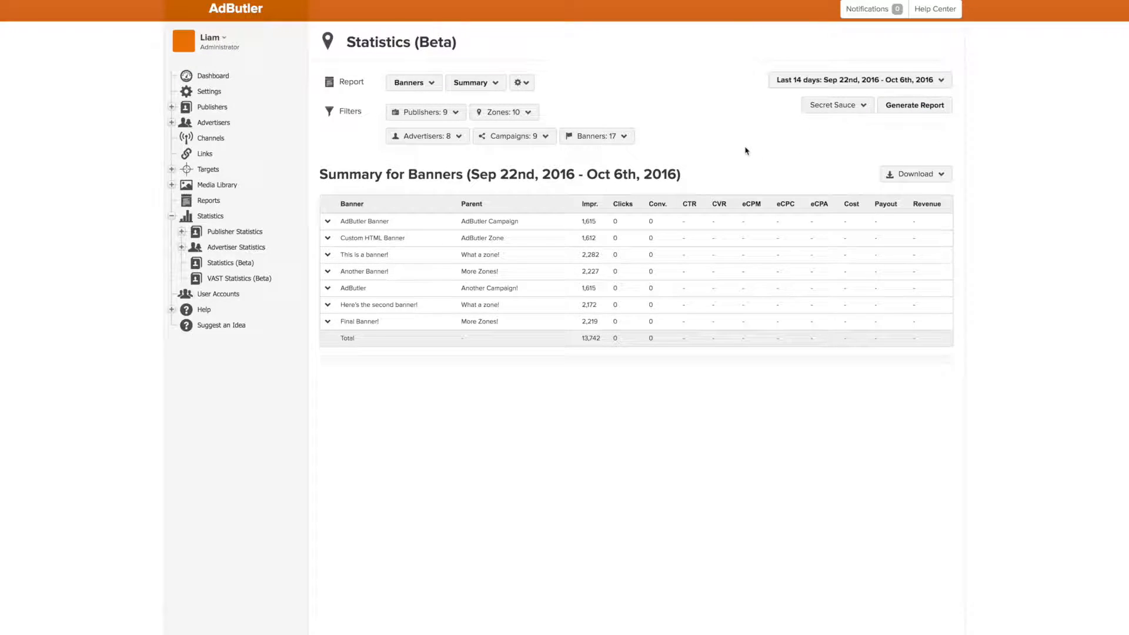
Step: Regenerate the report as an Advertisers summary
{"action": "left_click", "coordinate": [503, 112]}
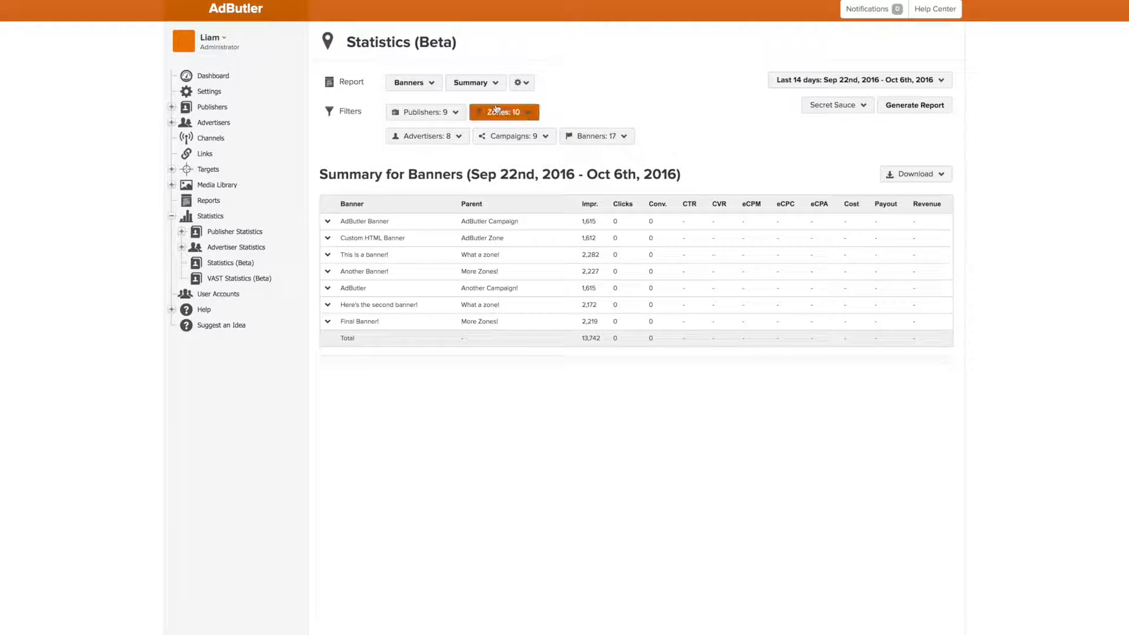
{"action": "left_click", "coordinate": [413, 82]}
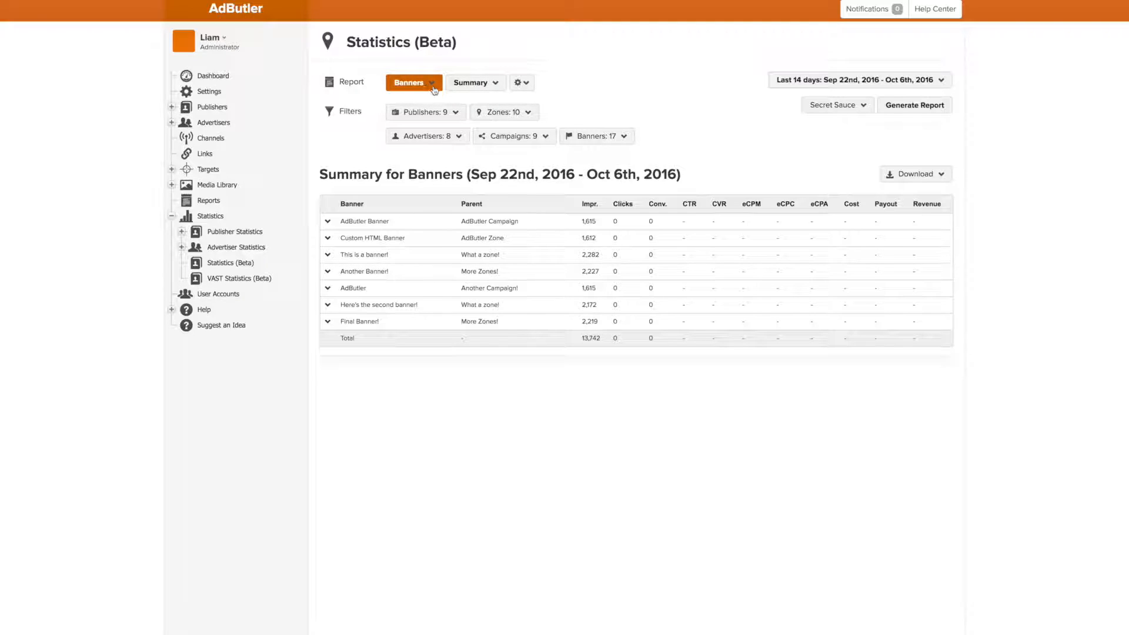
{"action": "left_click", "coordinate": [410, 82]}
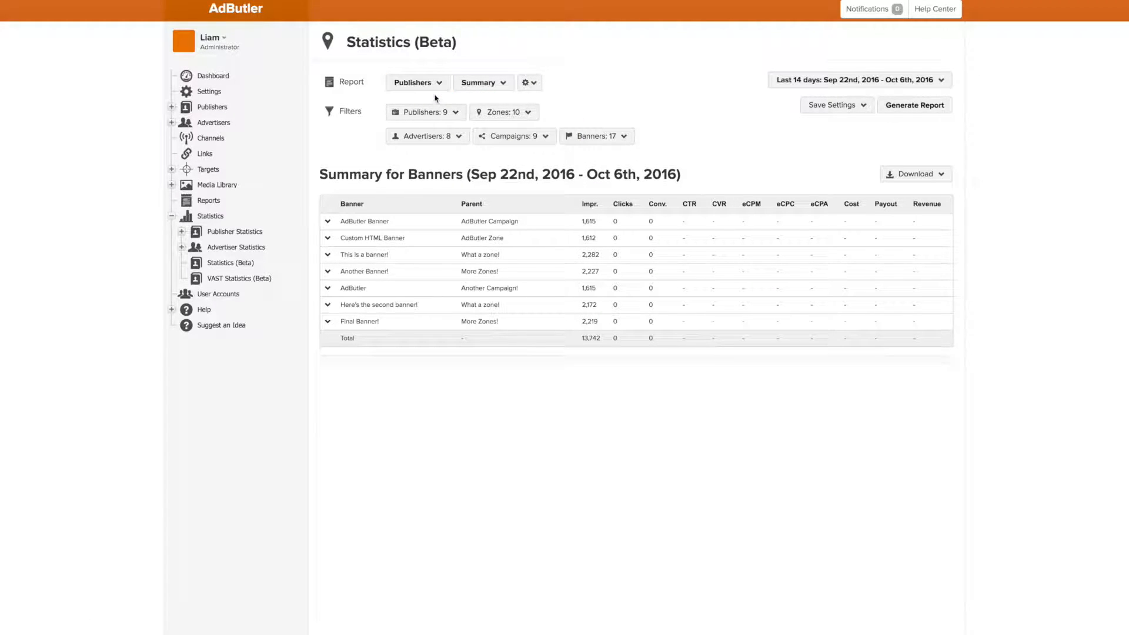
{"action": "left_click", "coordinate": [418, 82]}
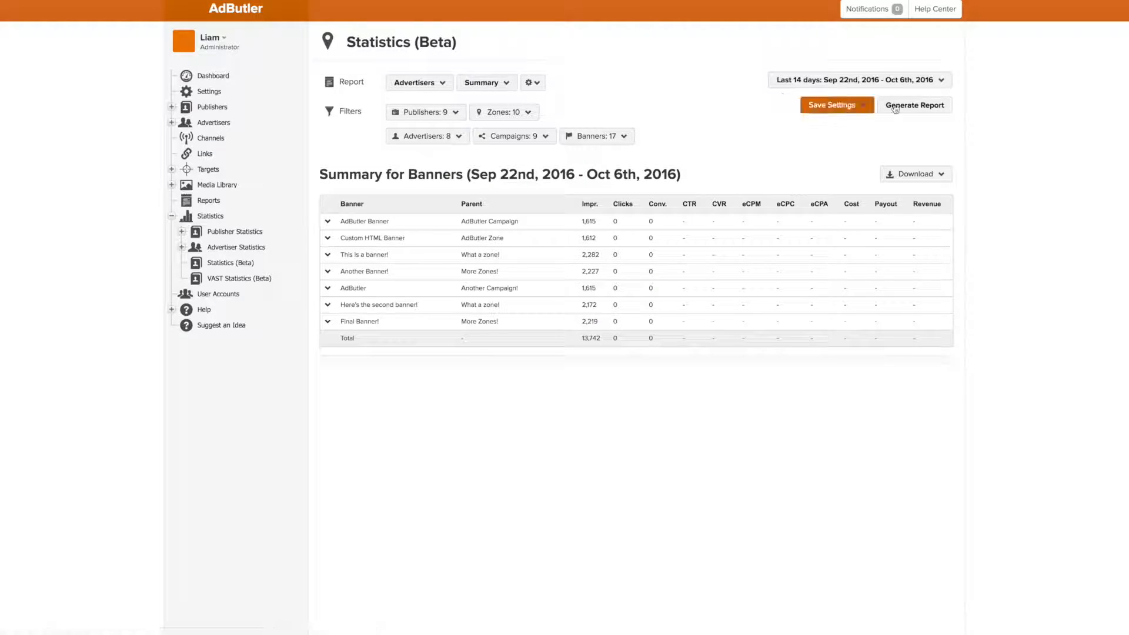
{"action": "left_click", "coordinate": [914, 104]}
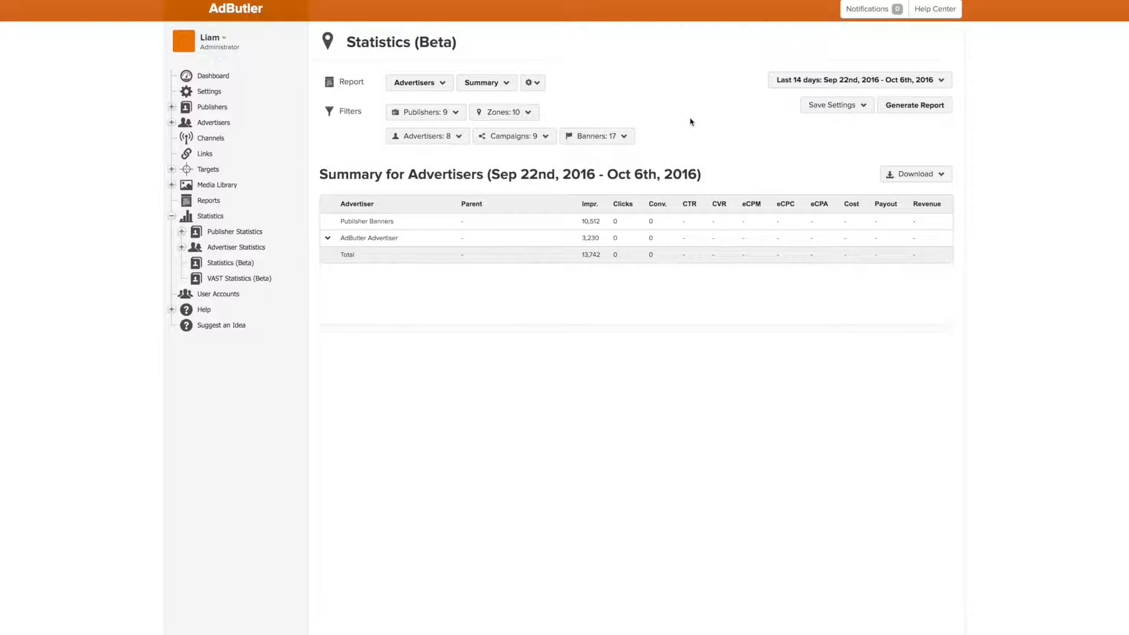
{"action": "mouse_move", "coordinate": [365, 195]}
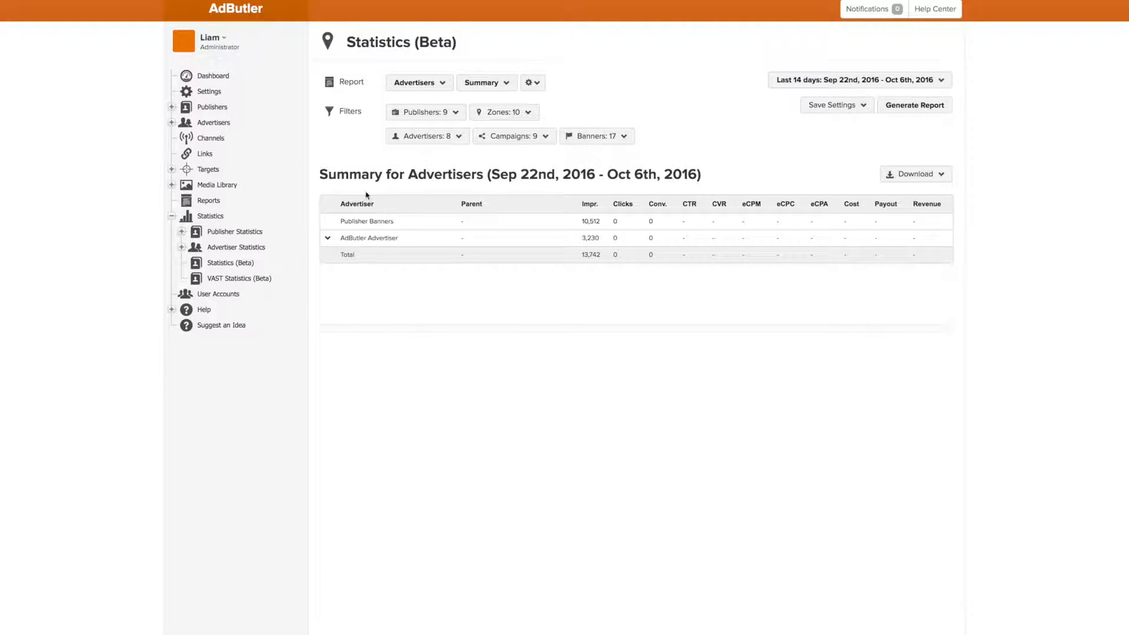
{"action": "mouse_move", "coordinate": [477, 242]}
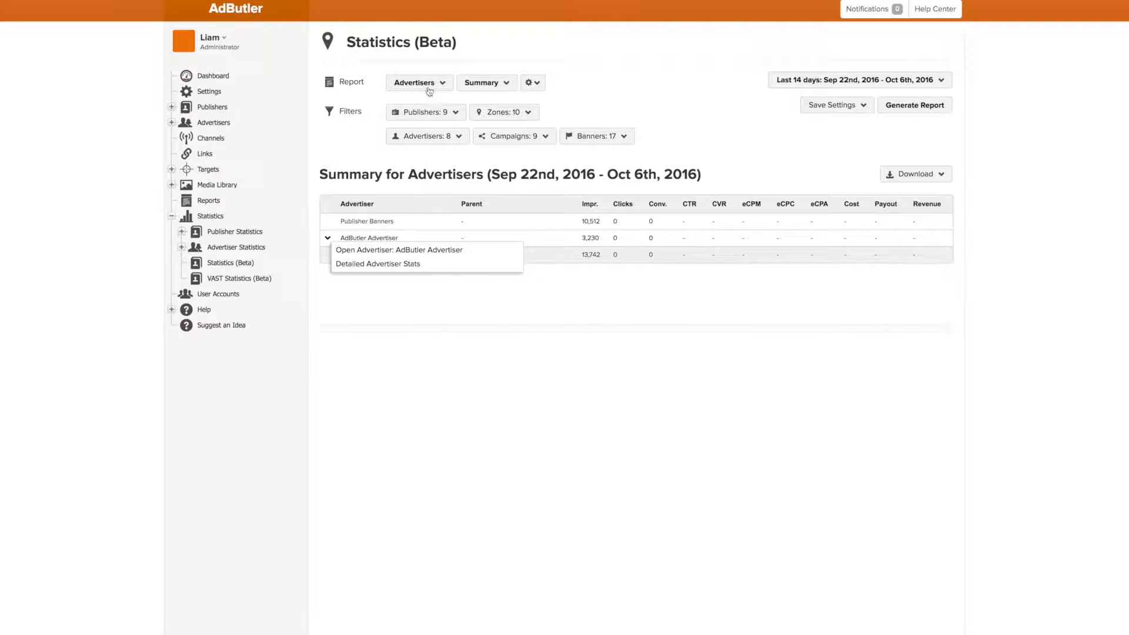
Step: Switch the report grouping to Publishers, then to Zones
{"action": "left_click", "coordinate": [417, 83]}
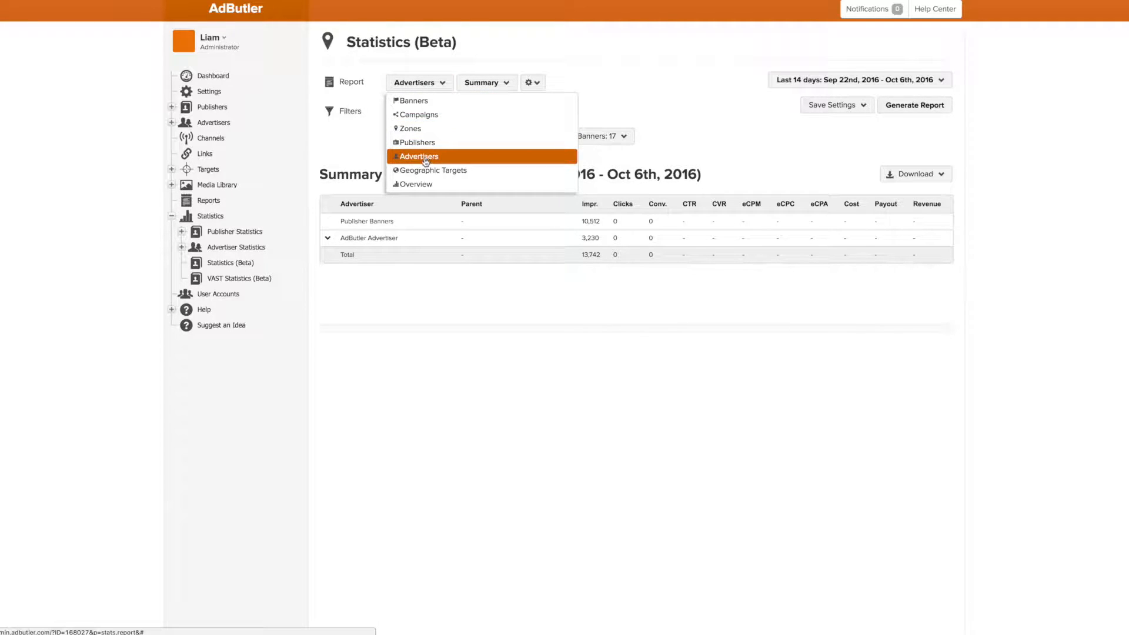
{"action": "left_click", "coordinate": [417, 141]}
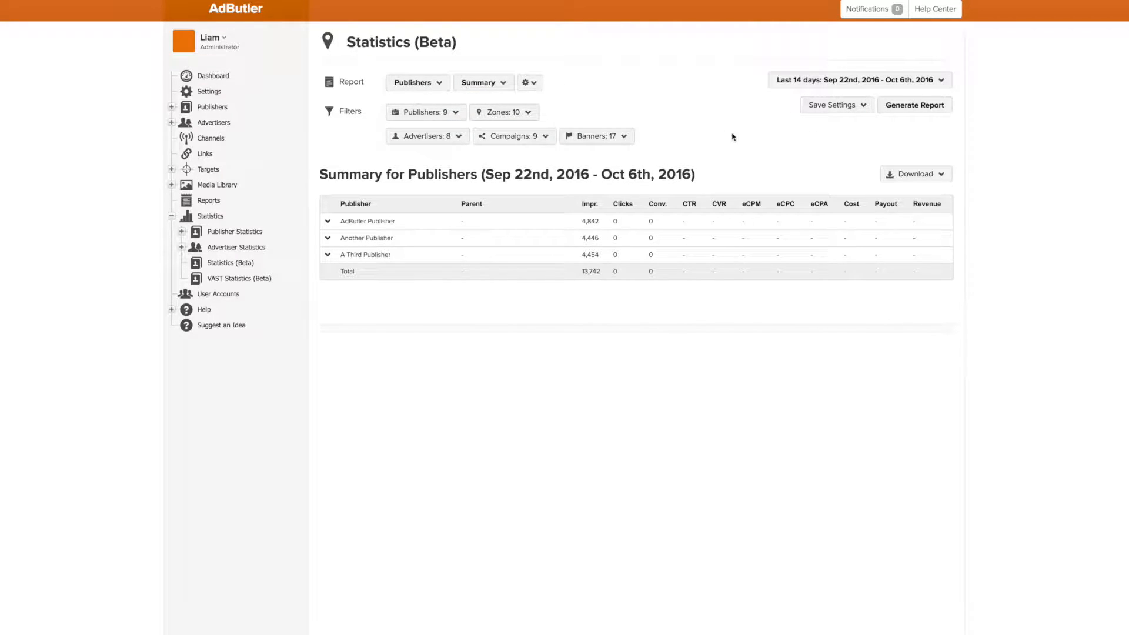
{"action": "mouse_move", "coordinate": [662, 161]}
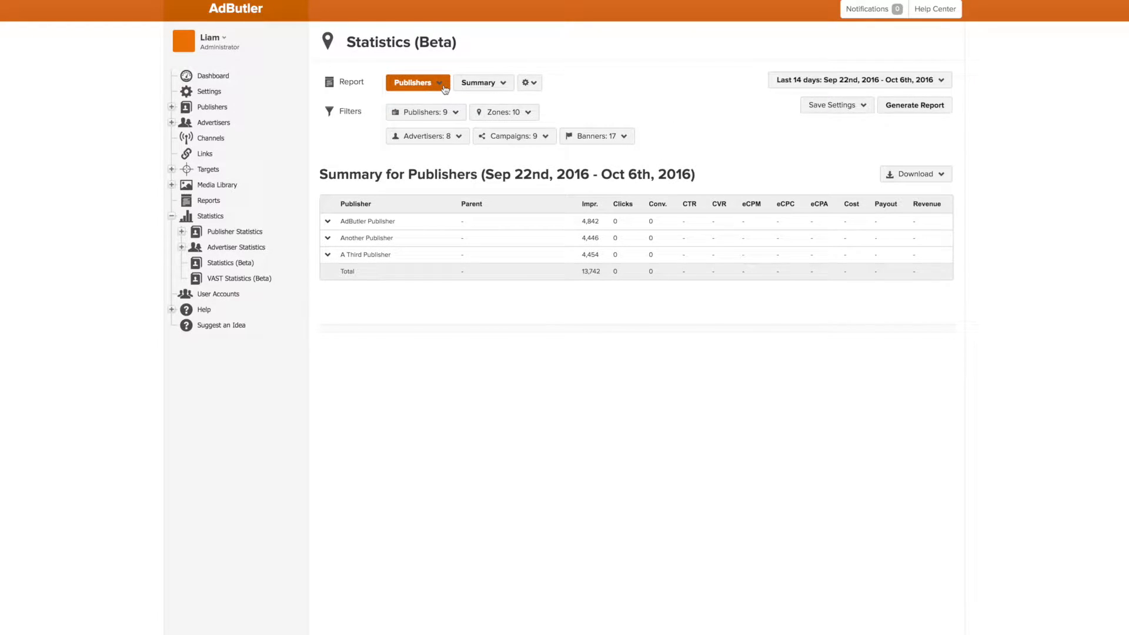
{"action": "left_click", "coordinate": [416, 83]}
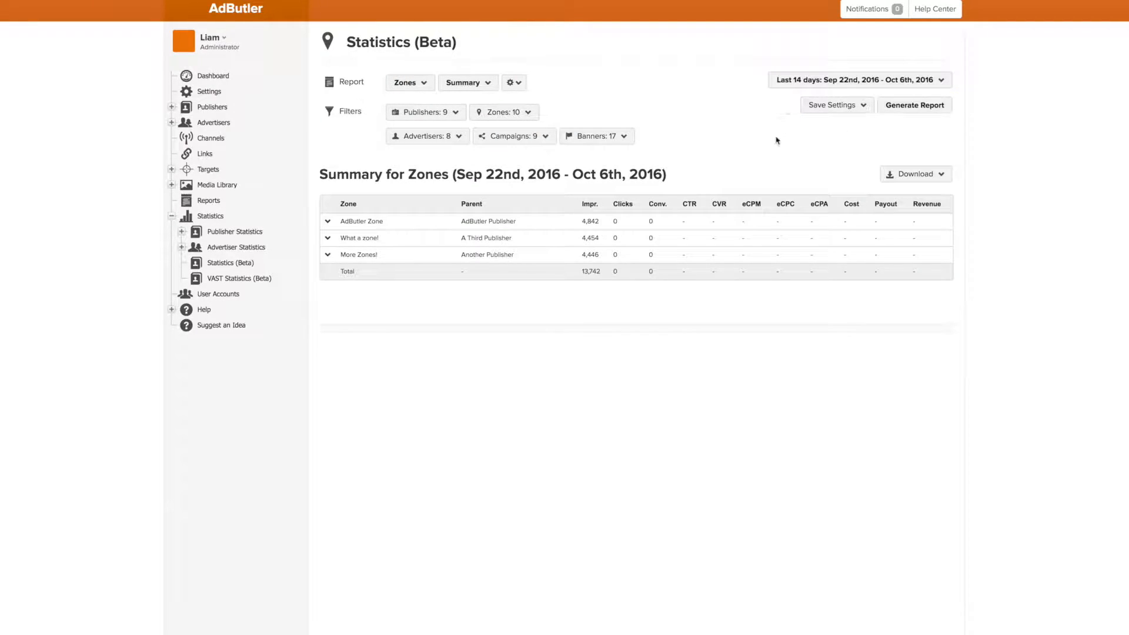
{"action": "mouse_move", "coordinate": [647, 78]}
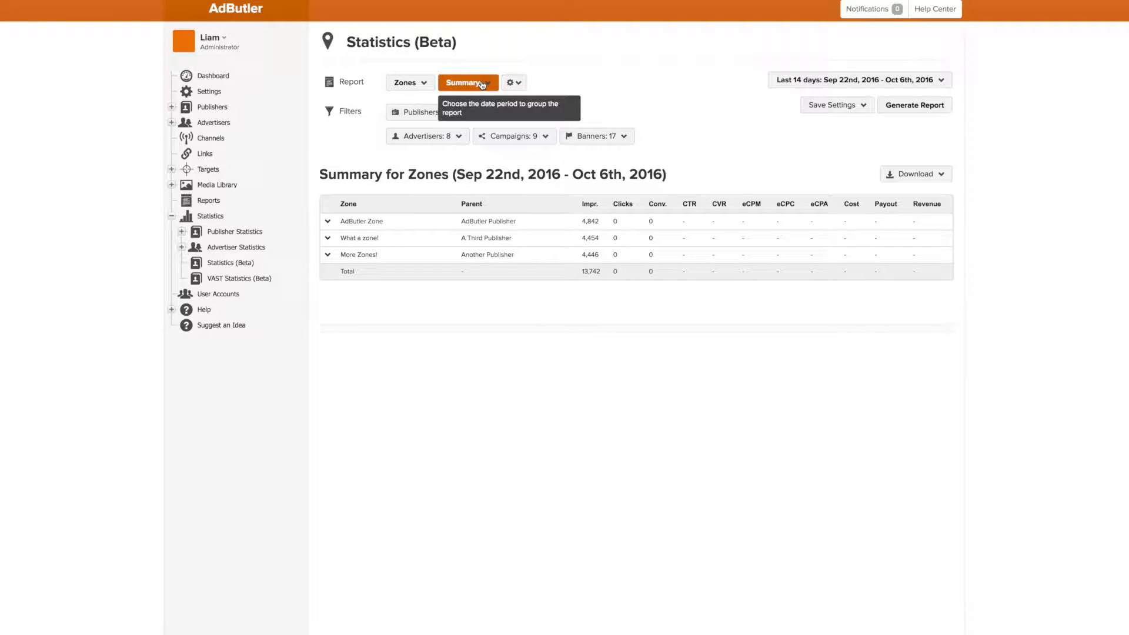
Step: Change the report period from Summary to Daily and scroll the results
{"action": "left_click", "coordinate": [466, 82]}
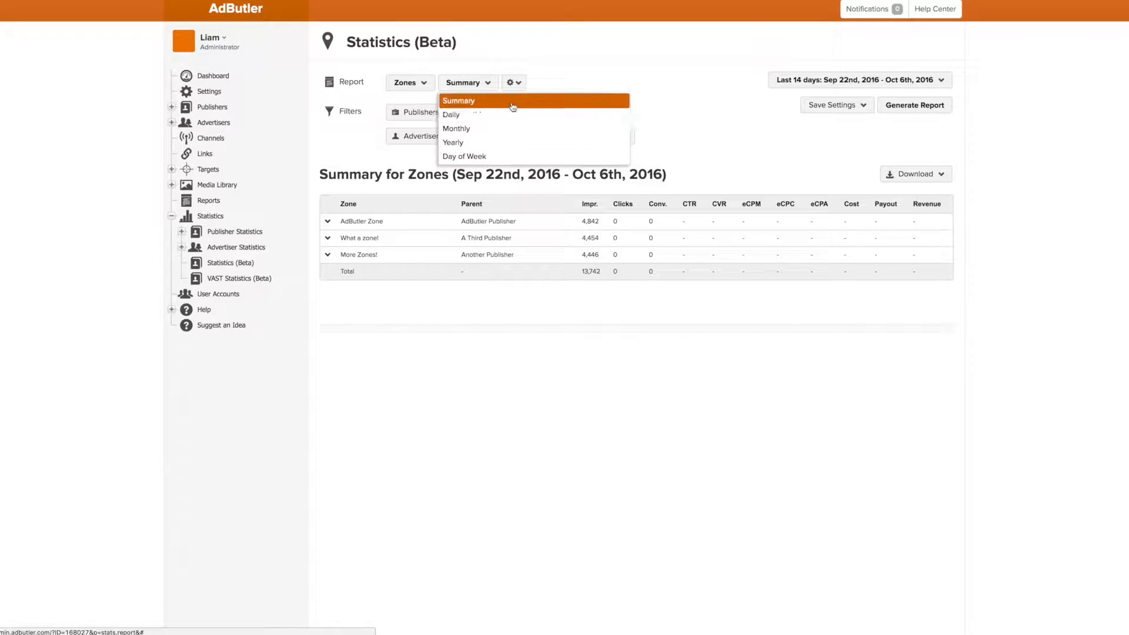
{"action": "left_click", "coordinate": [451, 114]}
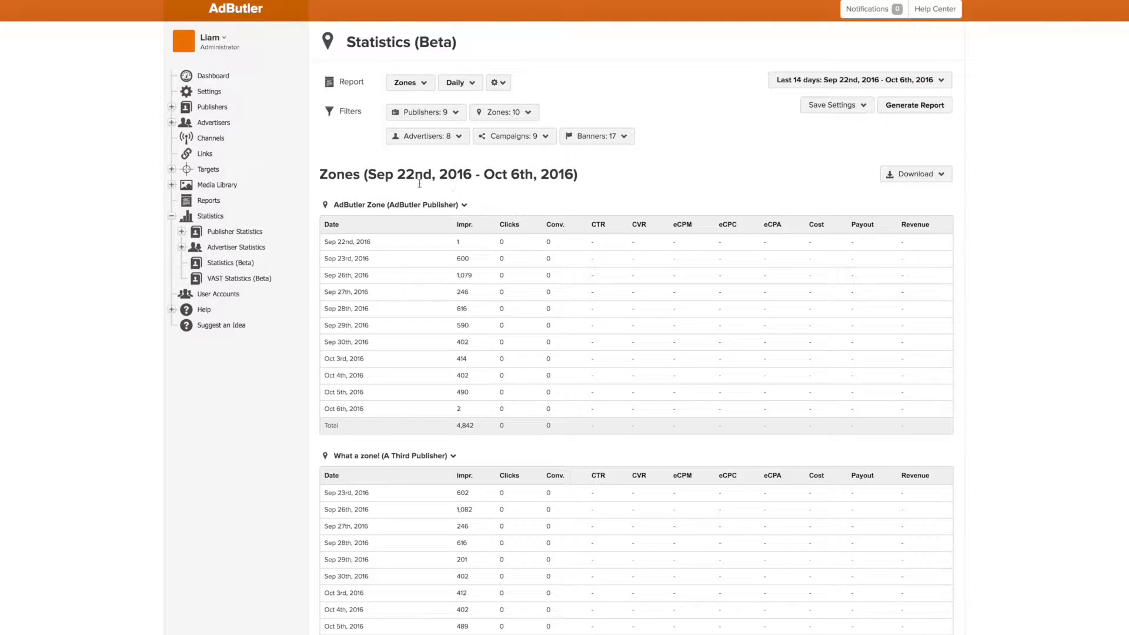
{"action": "scroll", "scroll_direction": "down", "scroll_amount": 3}
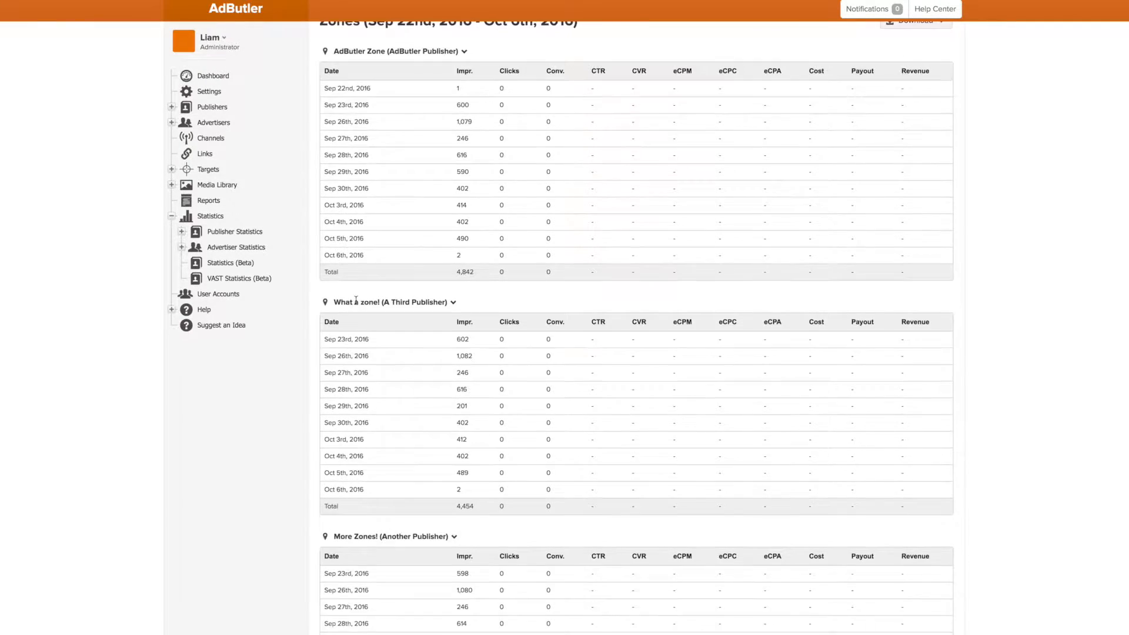
Step: Set the report date range to Last 14 days
{"action": "left_click", "coordinate": [859, 80]}
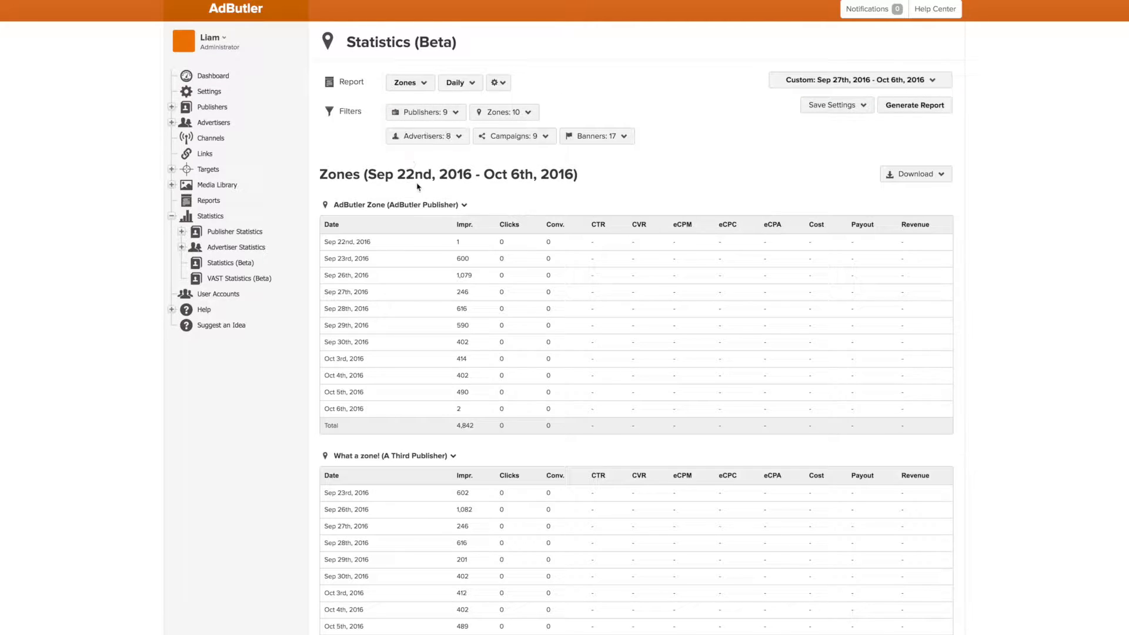
{"action": "left_click", "coordinate": [858, 79]}
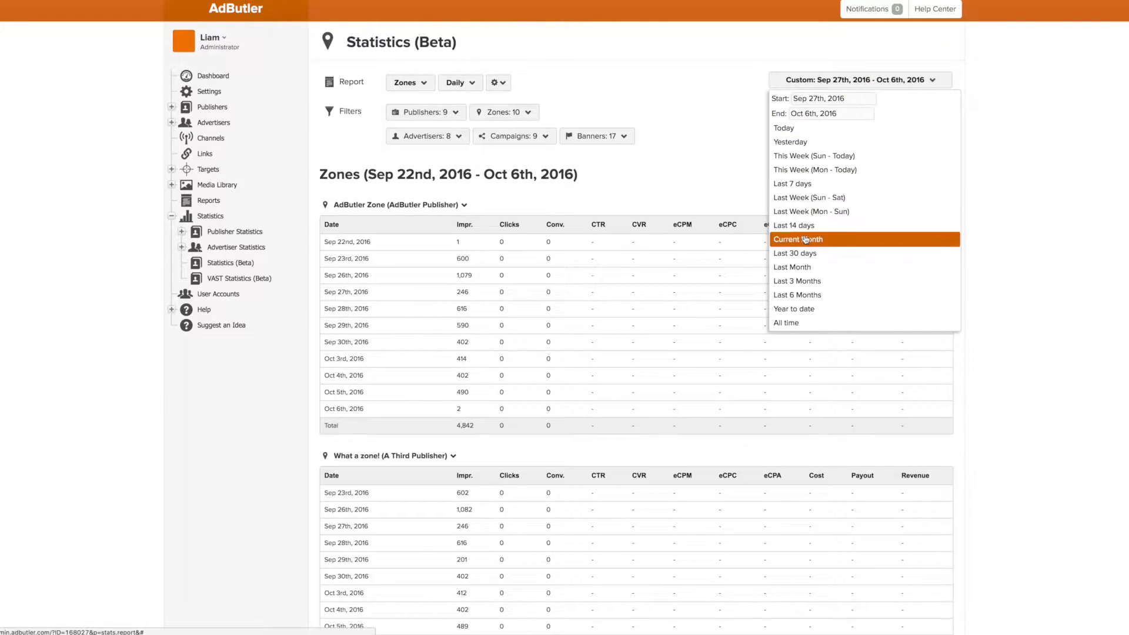
{"action": "left_click", "coordinate": [794, 226]}
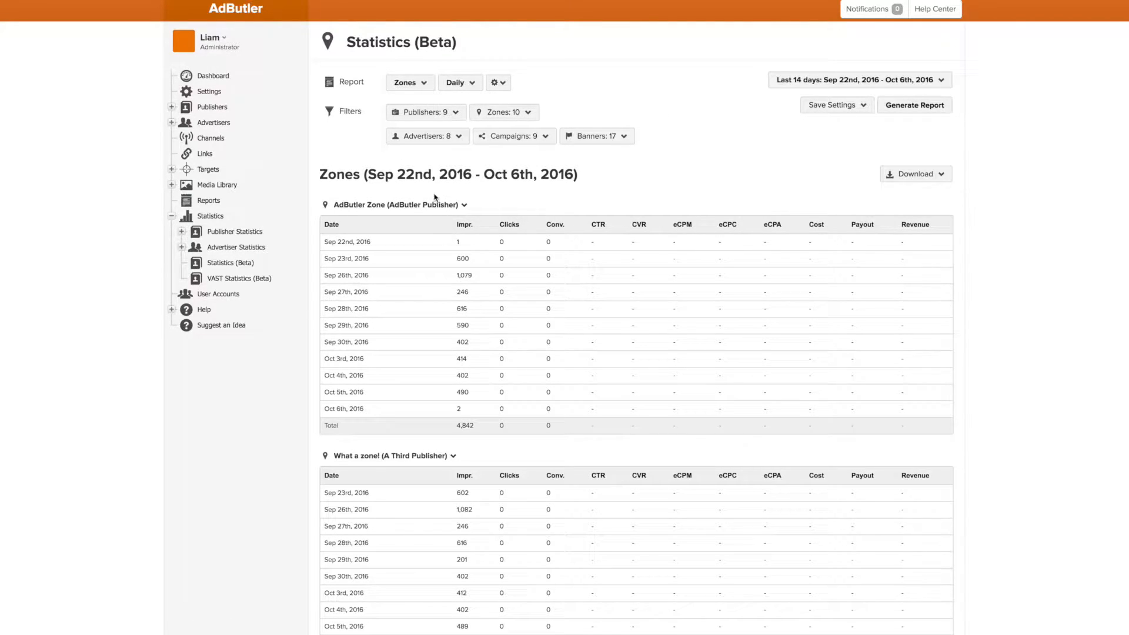
Step: Filter to a single publisher and zone, and group the report by Publishers
{"action": "left_click", "coordinate": [424, 112]}
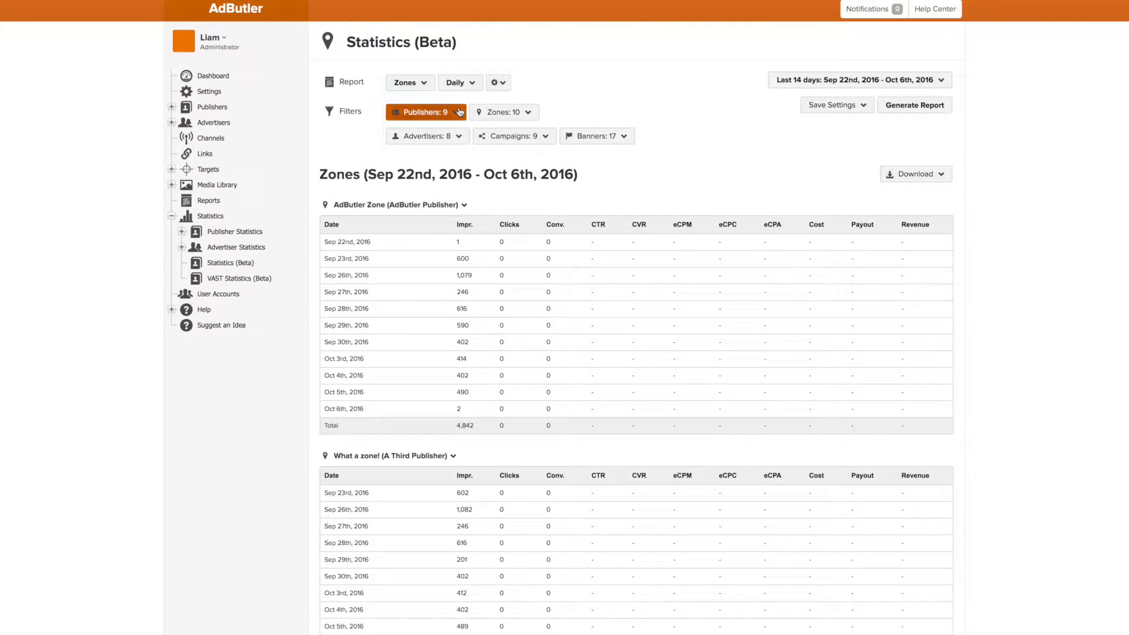
{"action": "left_click", "coordinate": [425, 112]}
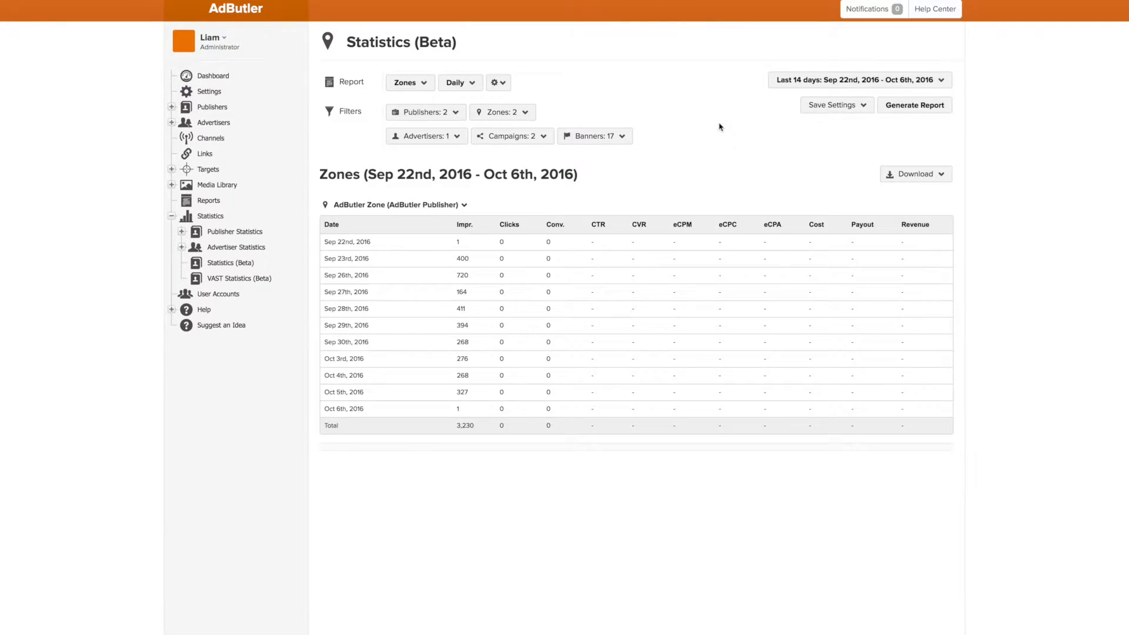
{"action": "mouse_move", "coordinate": [410, 82]}
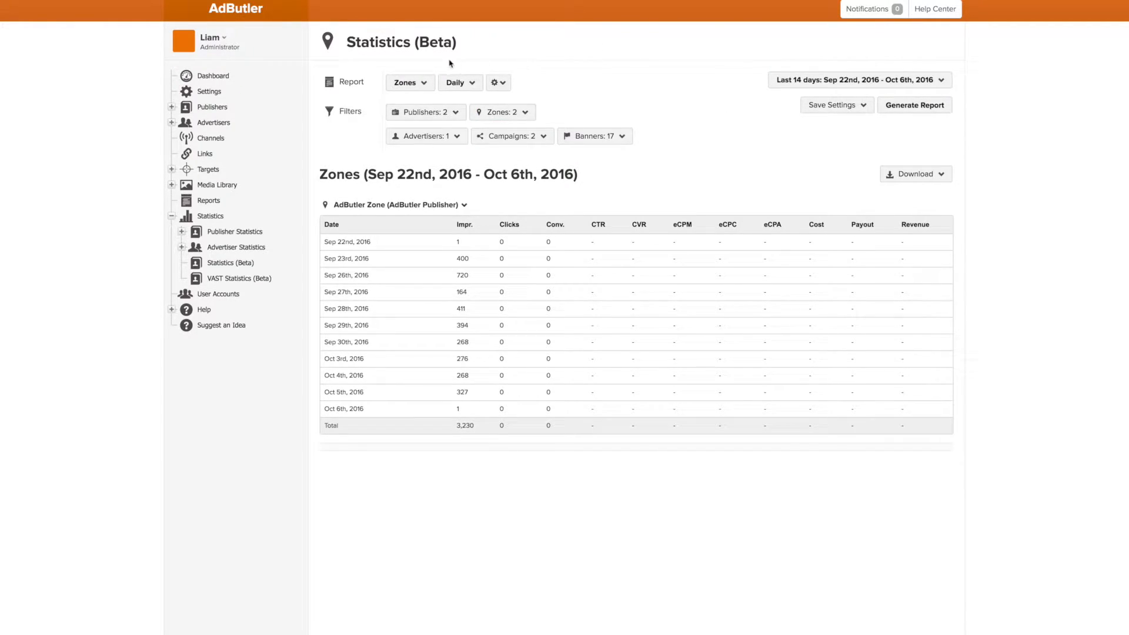
{"action": "left_click", "coordinate": [425, 112]}
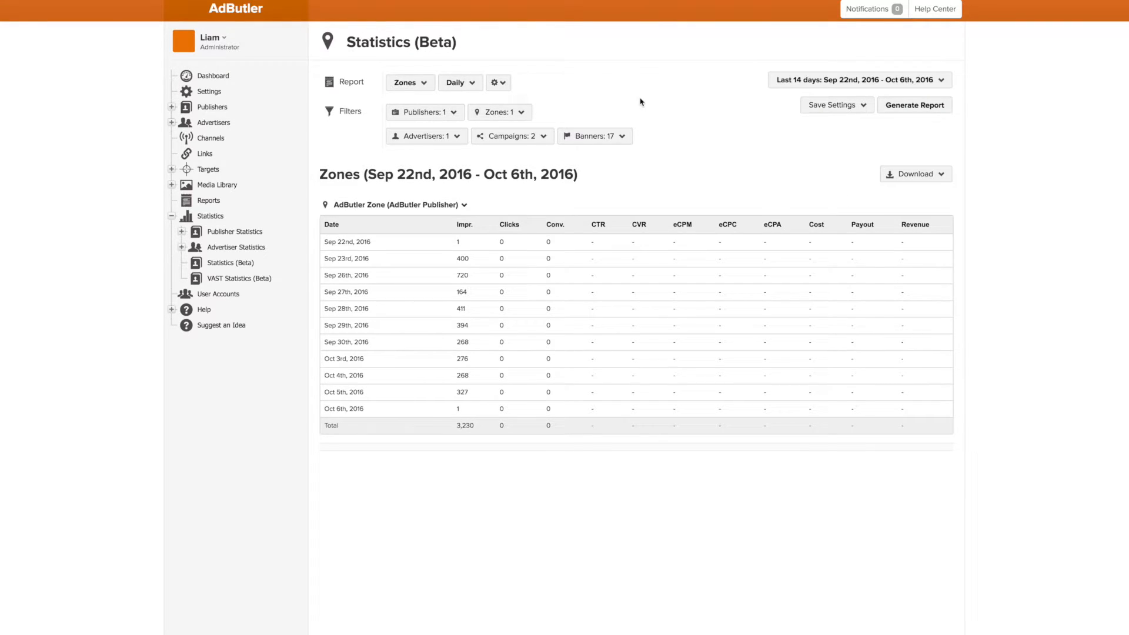
{"action": "left_click", "coordinate": [405, 81]}
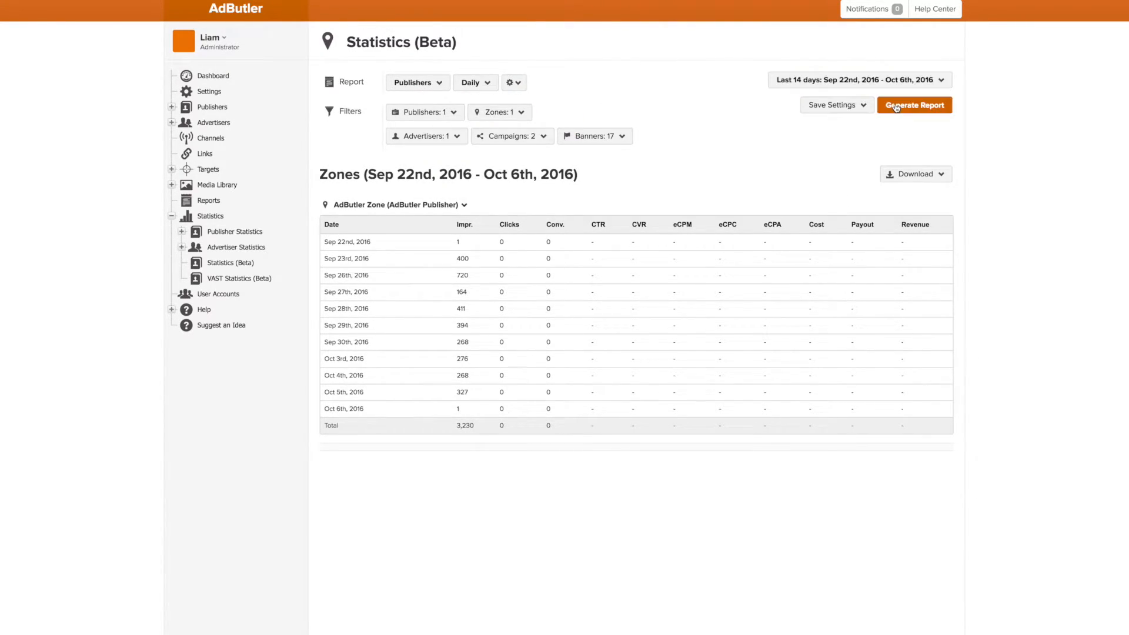
Step: Generate the filtered daily Publishers report showing AdButler Publisher's 3,230 impressions
{"action": "left_click", "coordinate": [914, 105]}
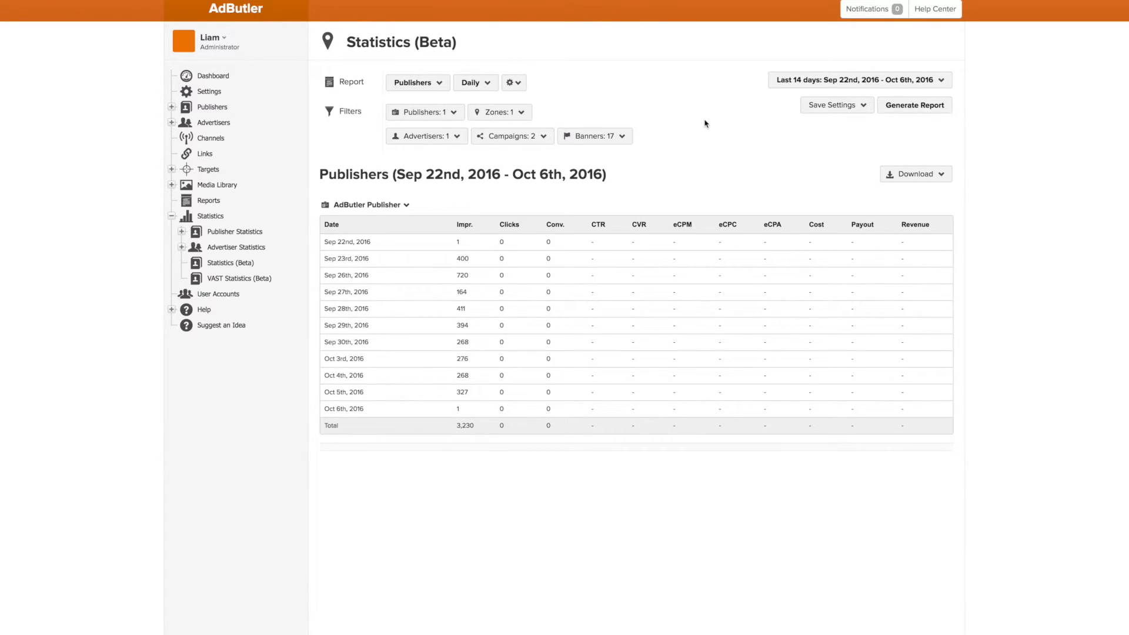
{"action": "mouse_move", "coordinate": [711, 134]}
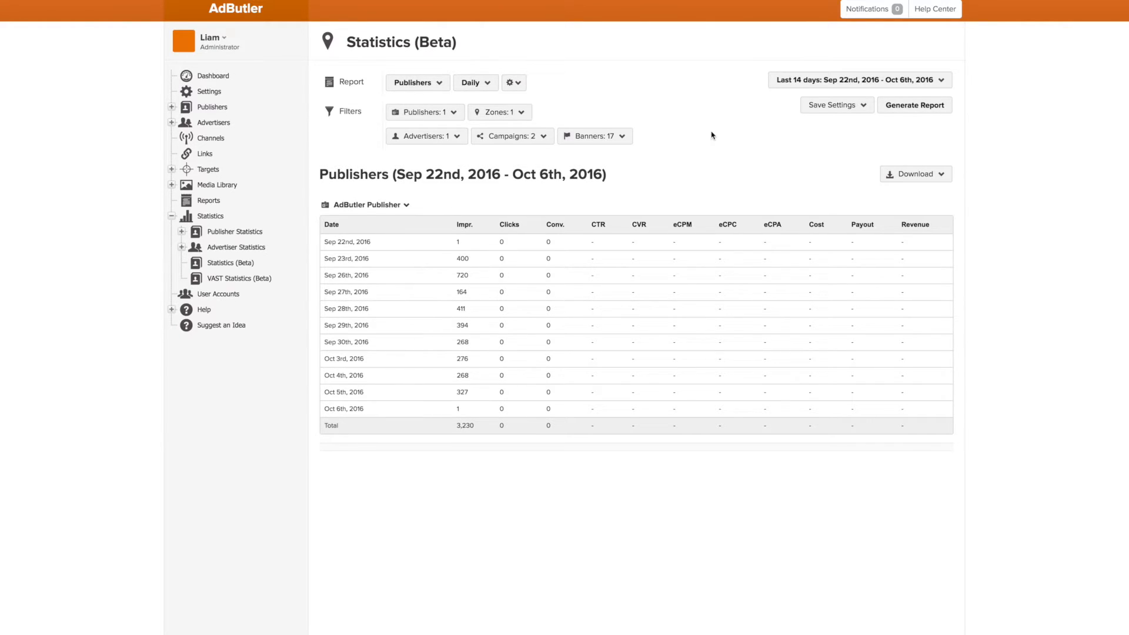